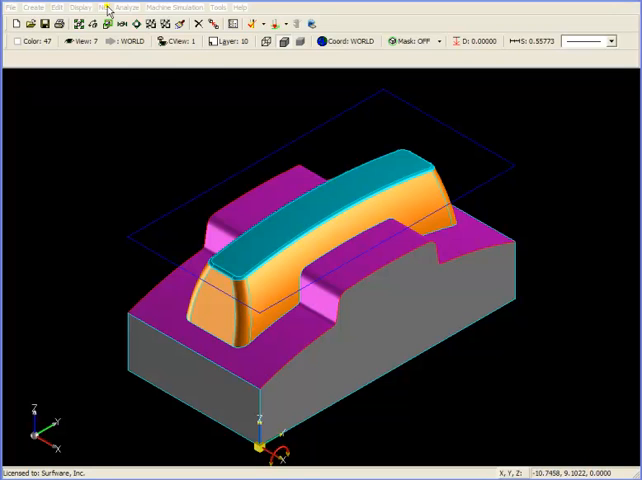
Begin a new 3 Axis Planar machining toolpath from the NC menu.
{"action": "left_click", "coordinate": [104, 6]}
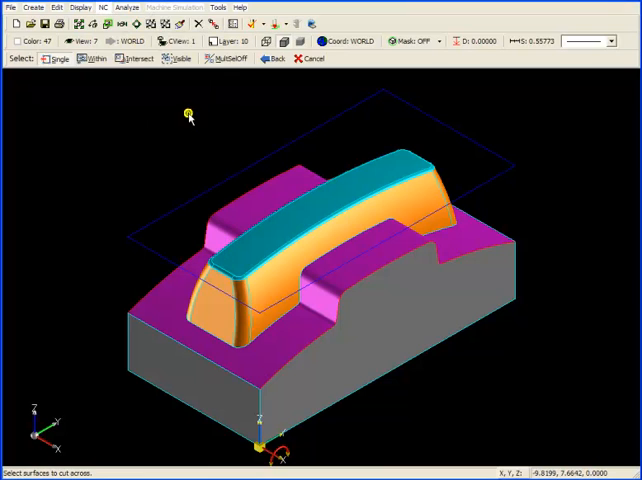
{"action": "mouse_move", "coordinate": [198, 148]}
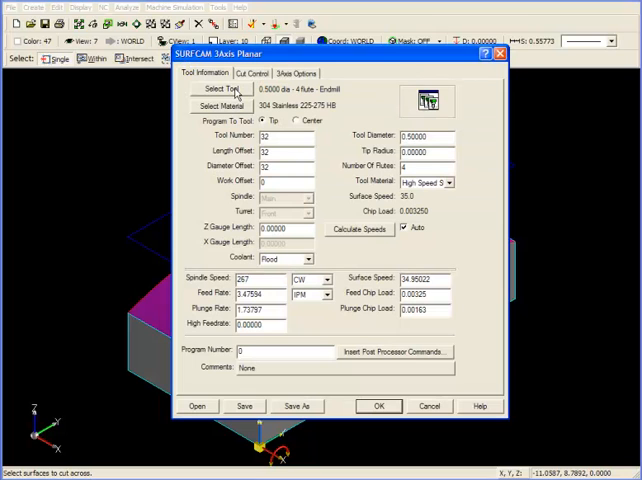
Select the 0.3750 dia 4-flute ball-nose tool for the planar toolpath.
{"action": "left_click", "coordinate": [219, 89]}
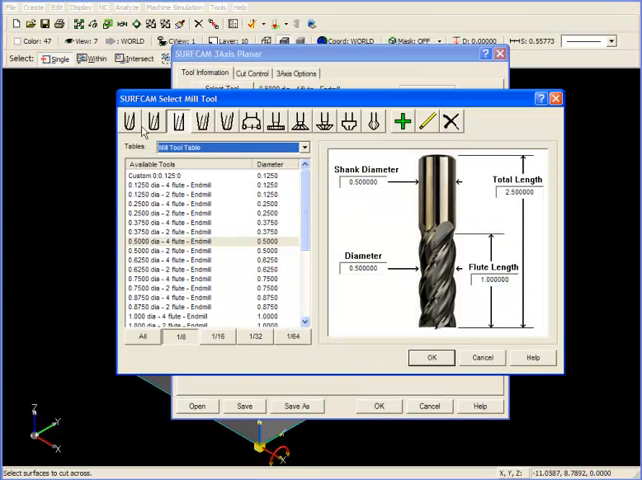
{"action": "left_click", "coordinate": [148, 120]}
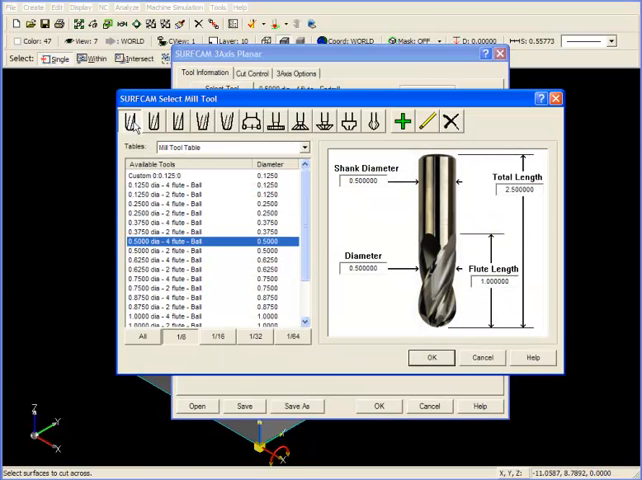
{"action": "left_click", "coordinate": [180, 220]}
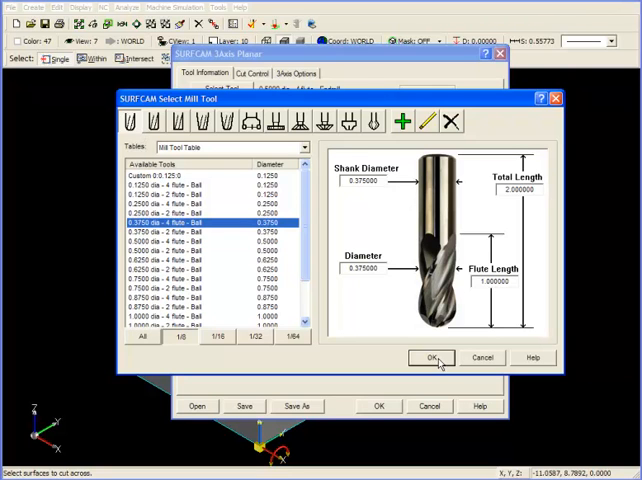
{"action": "left_click", "coordinate": [431, 357]}
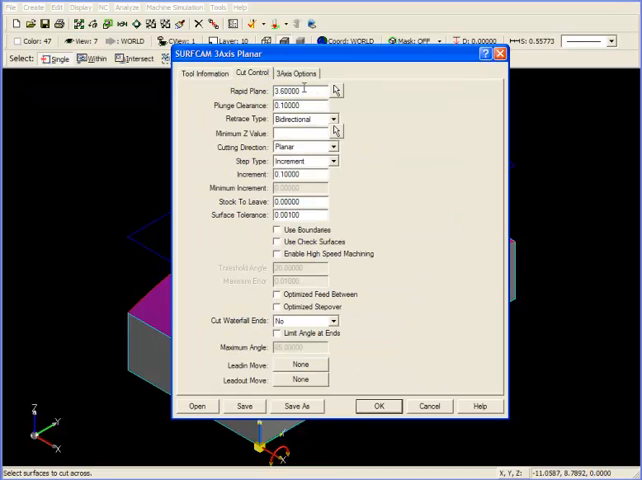
Keep the bidirectional retract type and replace the 0.1 increment with 0.05.
{"action": "triple_click", "coordinate": [290, 104]}
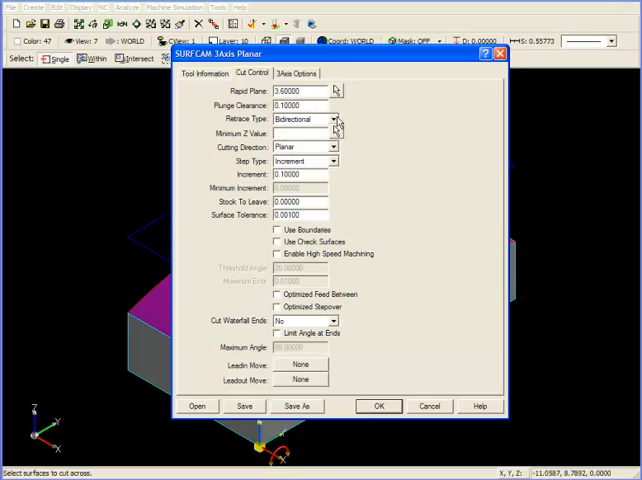
{"action": "left_click", "coordinate": [300, 105]}
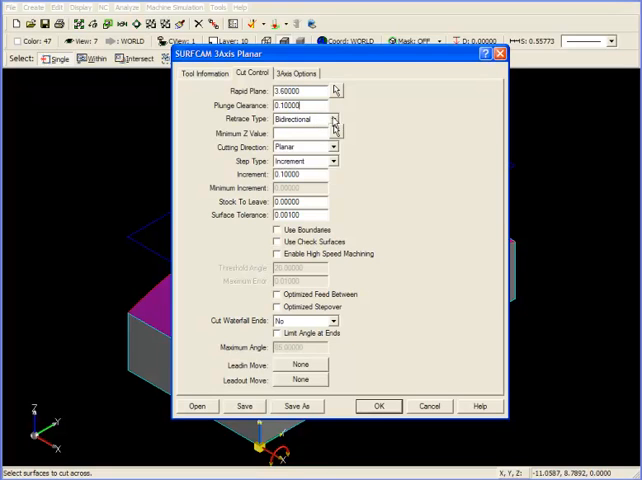
{"action": "left_click", "coordinate": [334, 118]}
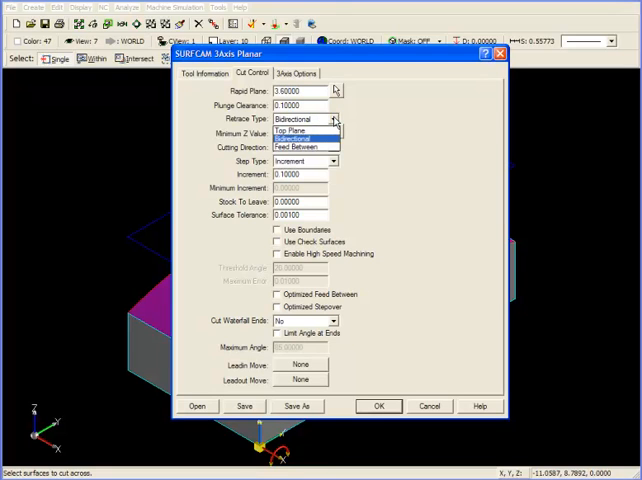
{"action": "mouse_move", "coordinate": [300, 130]}
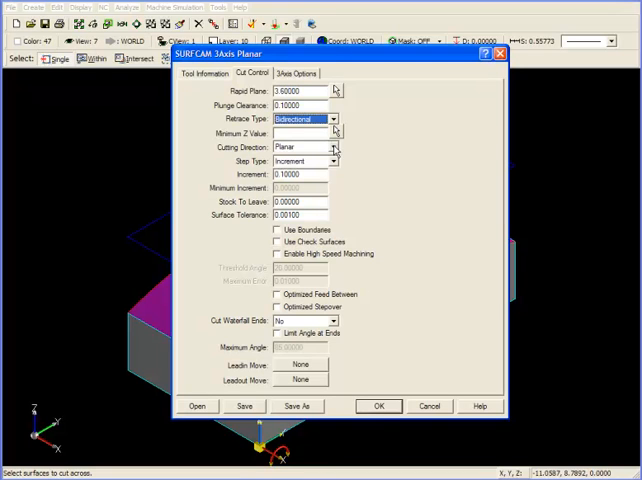
{"action": "mouse_move", "coordinate": [318, 150]}
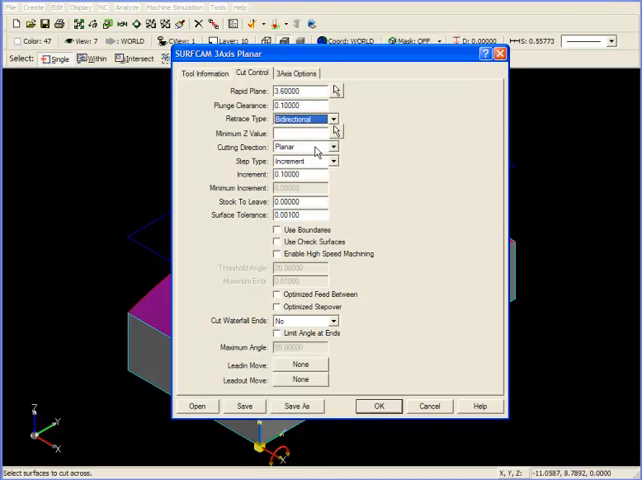
{"action": "mouse_move", "coordinate": [333, 161]}
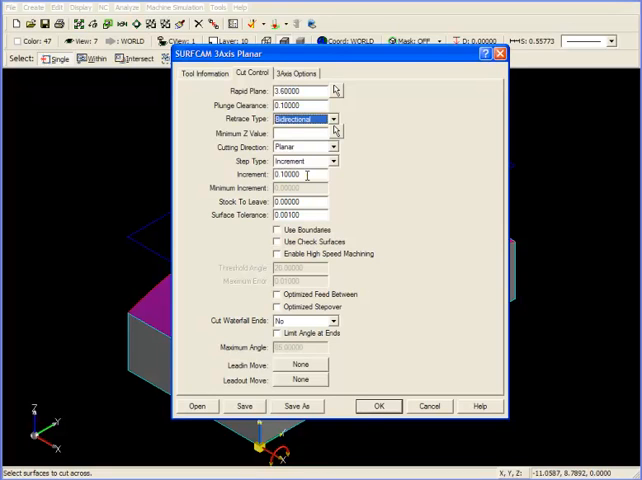
{"action": "triple_click", "coordinate": [300, 173]}
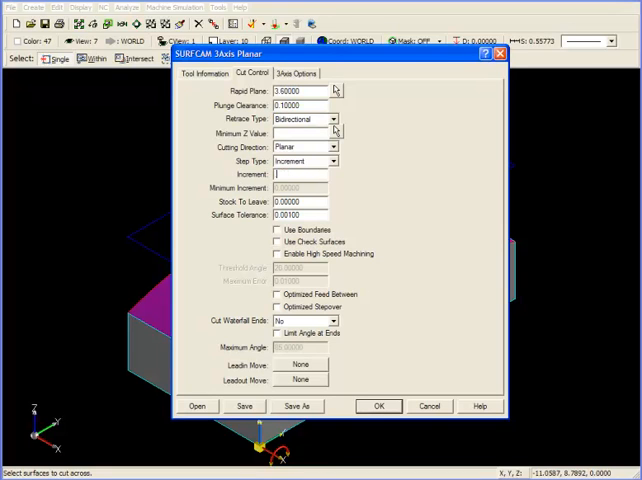
{"action": "type", "text": "05"}
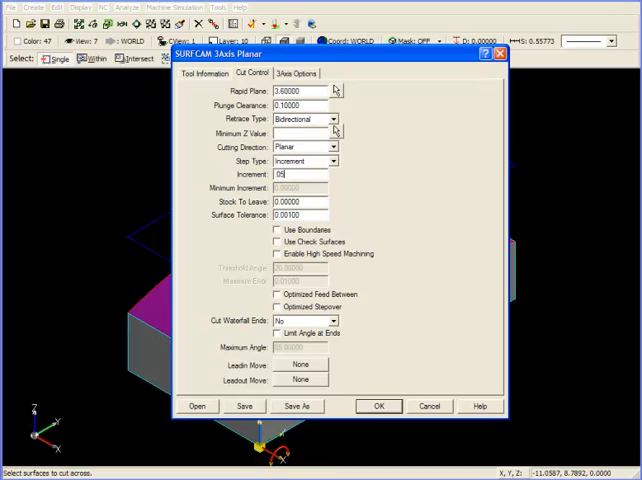
{"action": "mouse_move", "coordinate": [327, 191]}
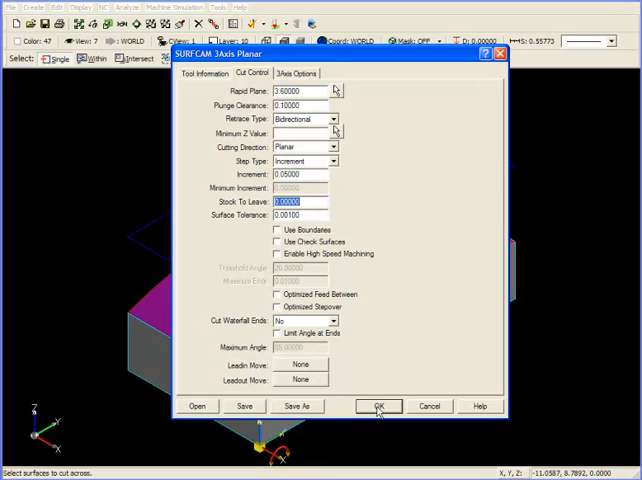
Accept the planar settings and pick the cut direction toward the back corner.
{"action": "left_click", "coordinate": [379, 405]}
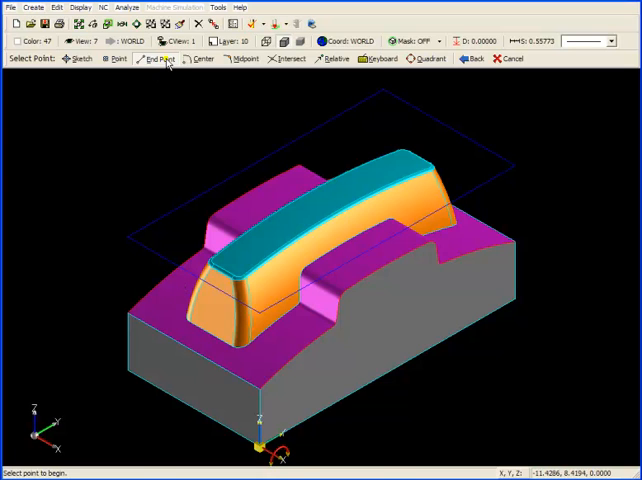
{"action": "mouse_move", "coordinate": [402, 103]}
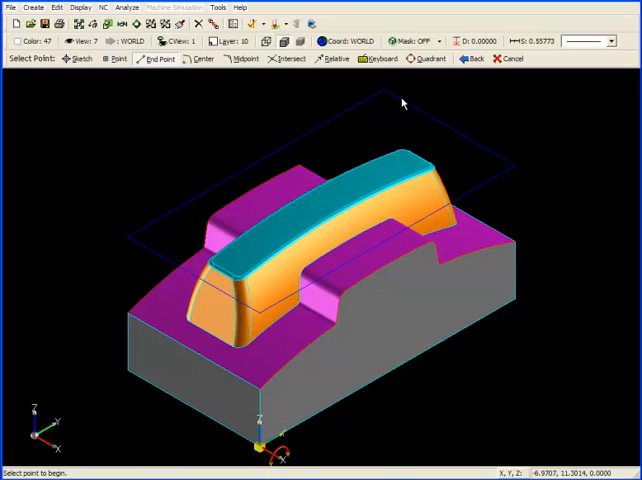
{"action": "mouse_move", "coordinate": [190, 263]}
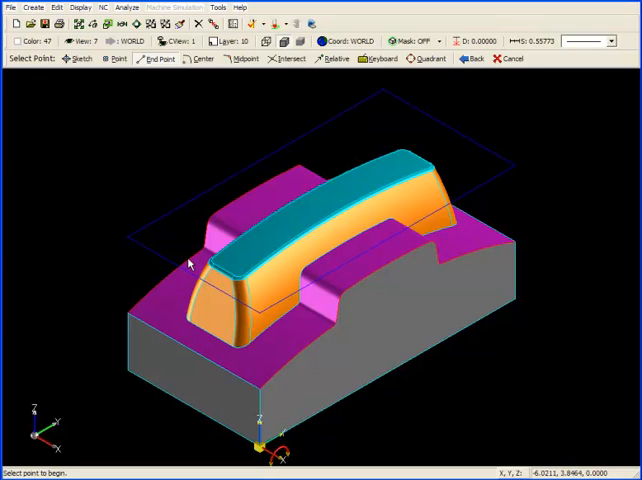
{"action": "mouse_move", "coordinate": [153, 228]}
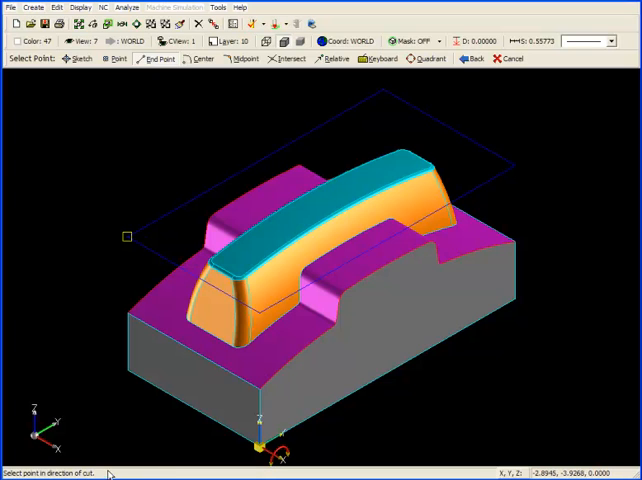
{"action": "left_click", "coordinate": [378, 95]}
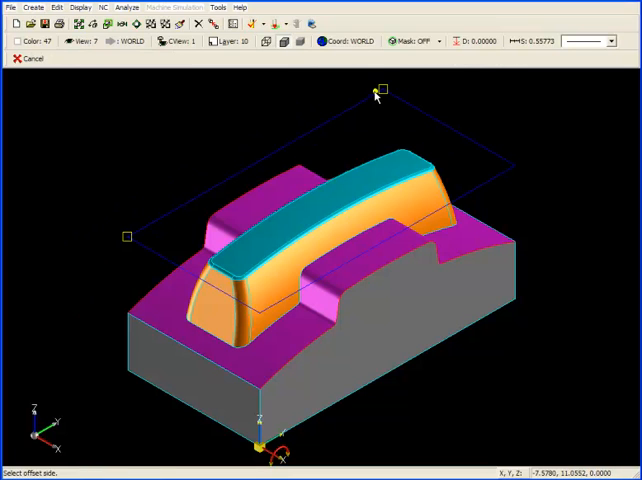
{"action": "mouse_move", "coordinate": [351, 110]}
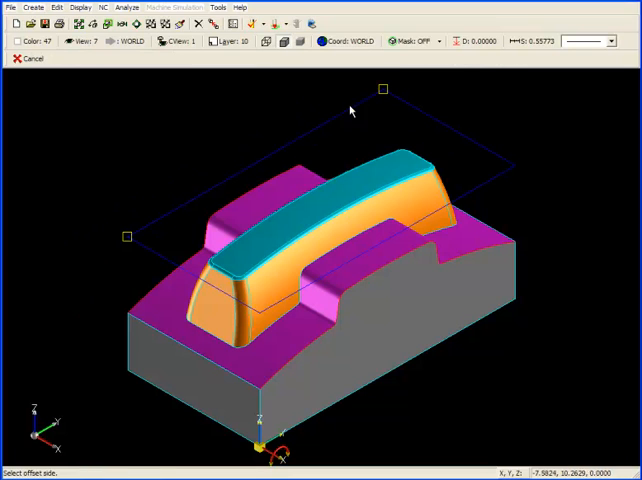
{"action": "mouse_move", "coordinate": [318, 124]}
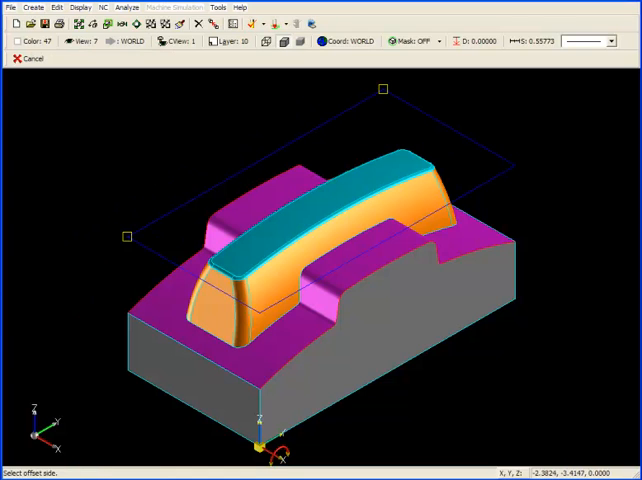
{"action": "mouse_move", "coordinate": [270, 277]}
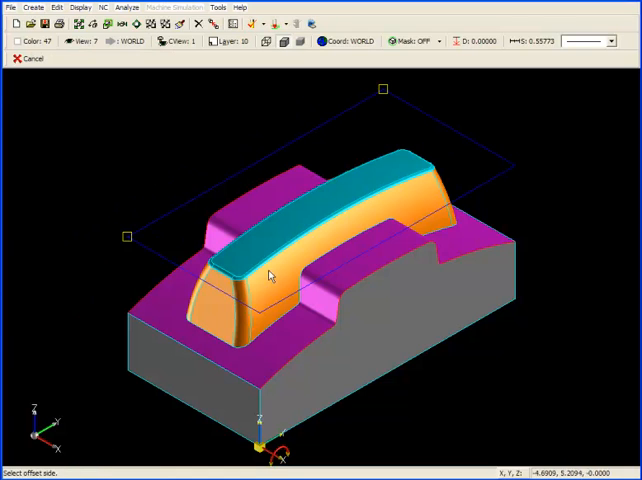
{"action": "mouse_move", "coordinate": [387, 181]}
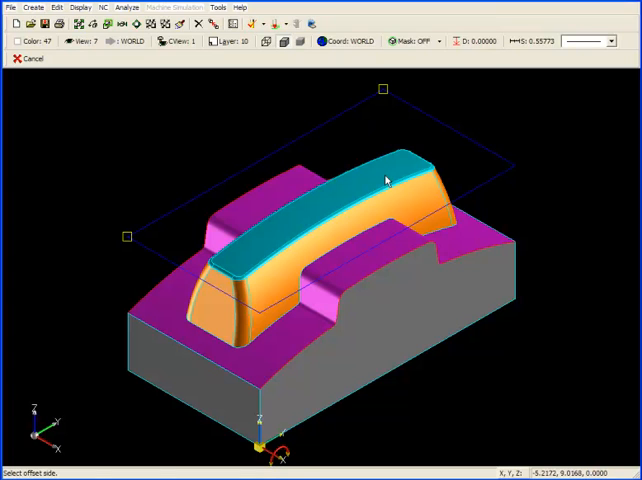
{"action": "mouse_move", "coordinate": [357, 188]}
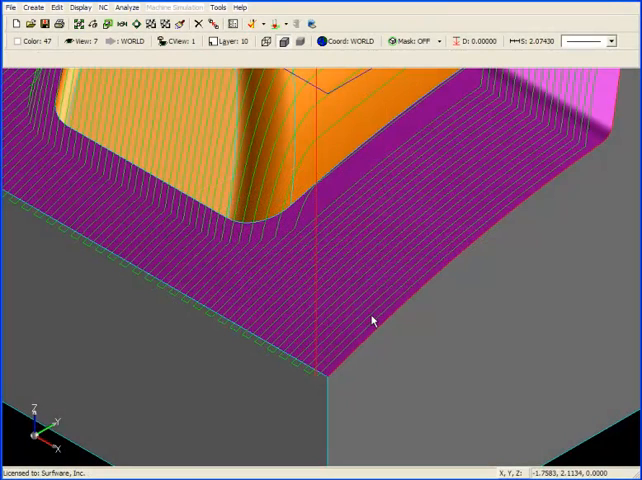
{"action": "mouse_move", "coordinate": [362, 305]}
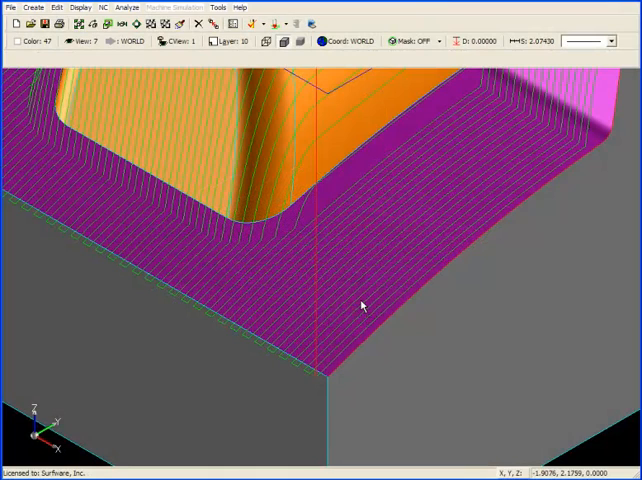
{"action": "mouse_move", "coordinate": [333, 285]}
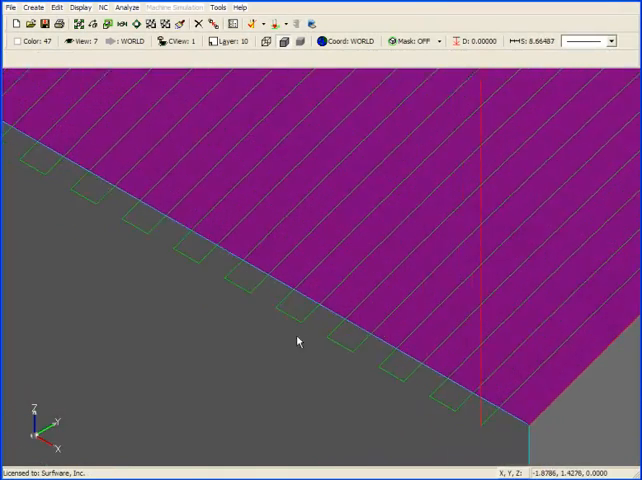
{"action": "mouse_move", "coordinate": [281, 310]}
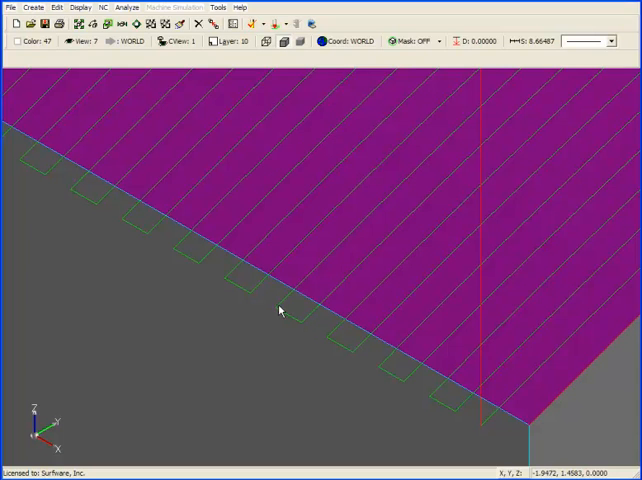
{"action": "mouse_move", "coordinate": [391, 210]}
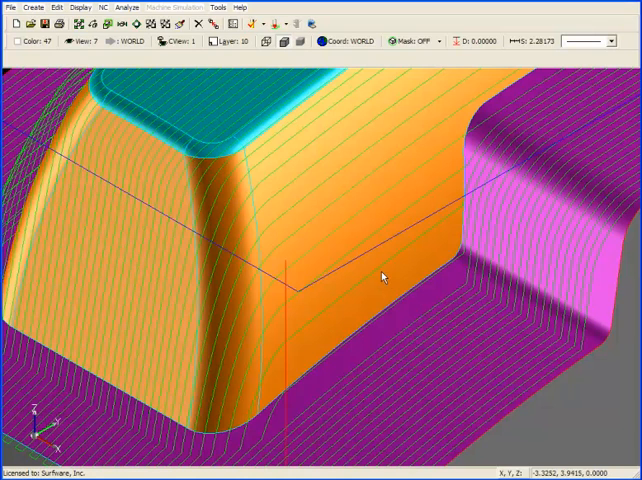
{"action": "mouse_move", "coordinate": [365, 243]}
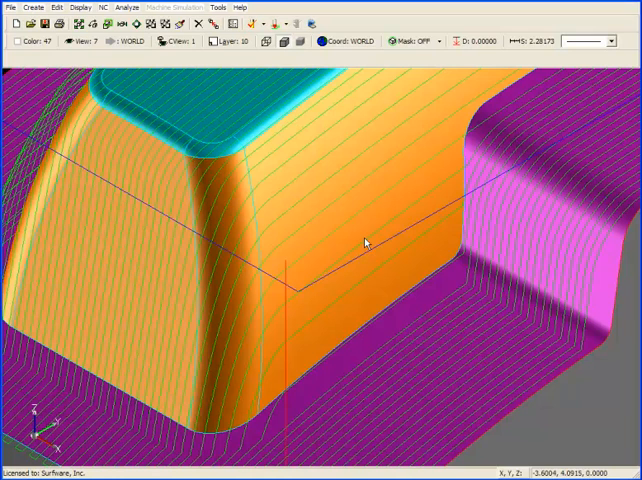
{"action": "mouse_move", "coordinate": [347, 193]}
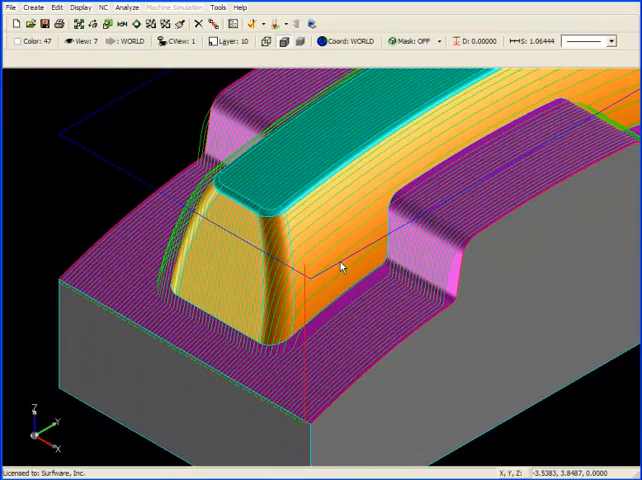
{"action": "mouse_move", "coordinate": [335, 254]}
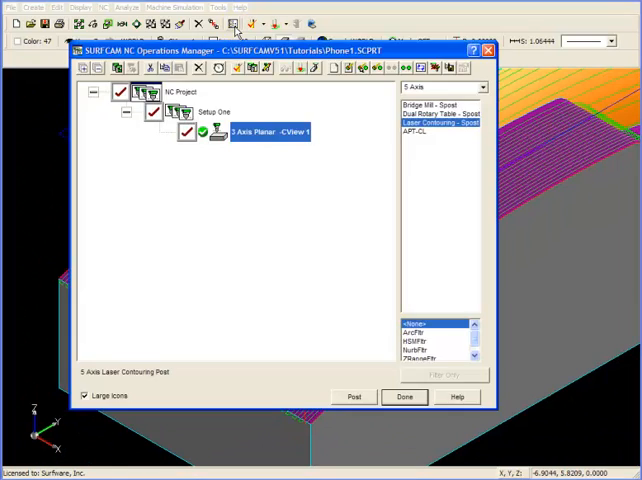
Regenerate the 3 Axis Planar operation with original geometry using a 0.02 increment.
{"action": "right_click", "coordinate": [270, 131]}
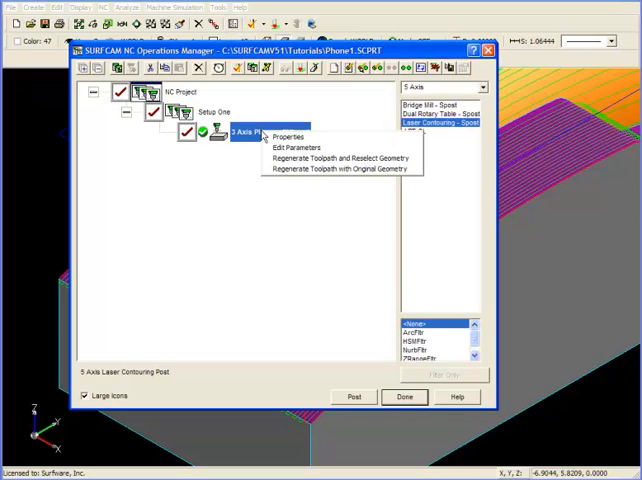
{"action": "mouse_move", "coordinate": [335, 169]}
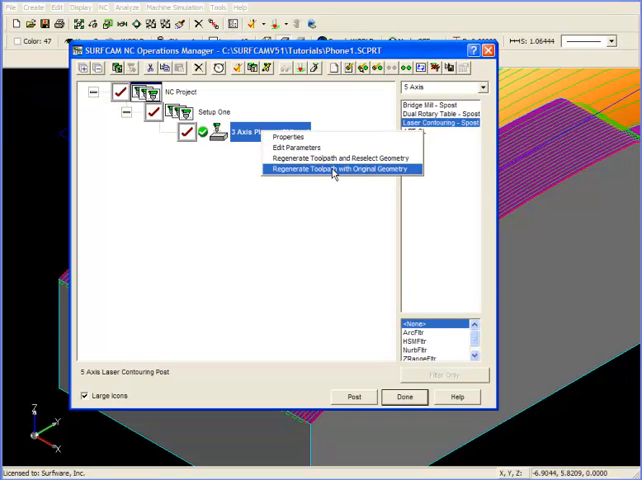
{"action": "left_click", "coordinate": [340, 168]}
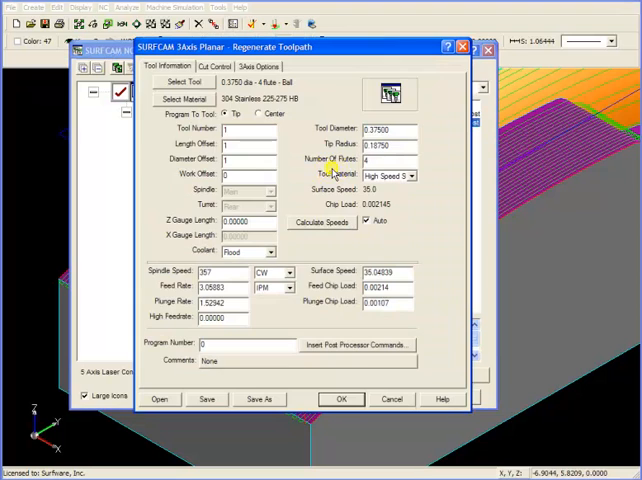
{"action": "left_click", "coordinate": [217, 66]}
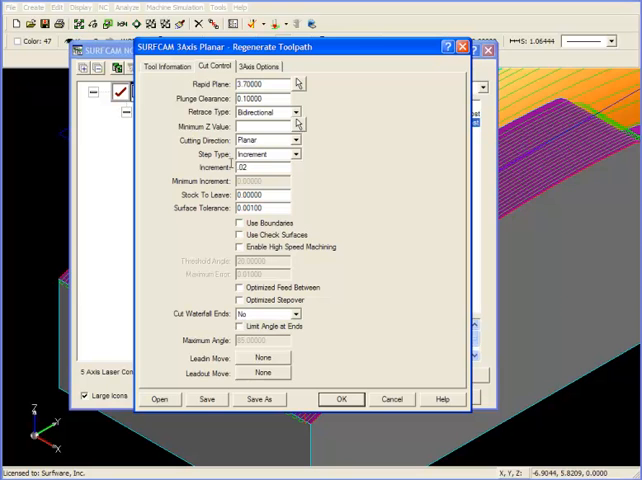
{"action": "left_click", "coordinate": [341, 399]}
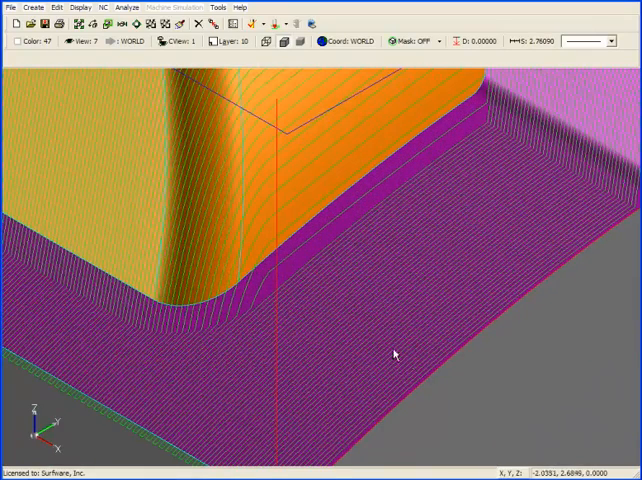
Zoom out to inspect the denser 0.02-spaced passes on the handset.
{"action": "left_click_drag", "start_coordinate": [393, 354], "coordinate": [334, 209]}
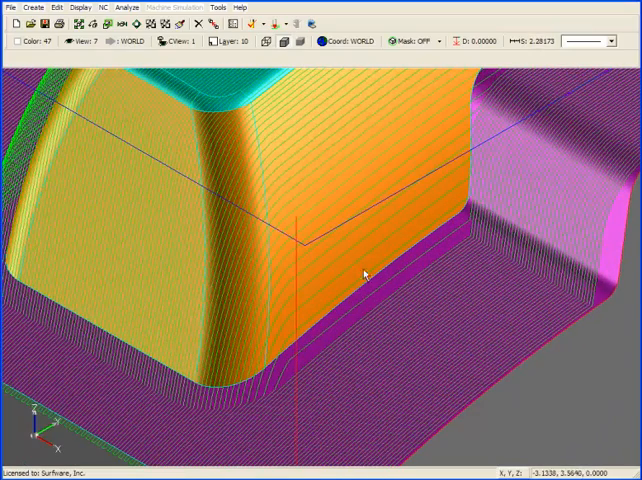
{"action": "mouse_move", "coordinate": [298, 112]}
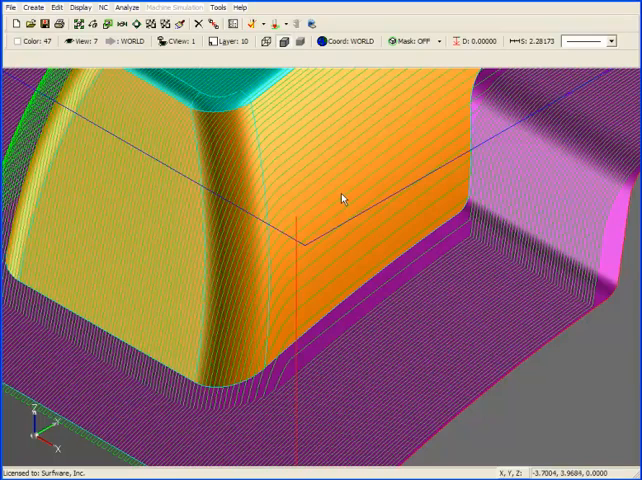
{"action": "mouse_move", "coordinate": [343, 205]}
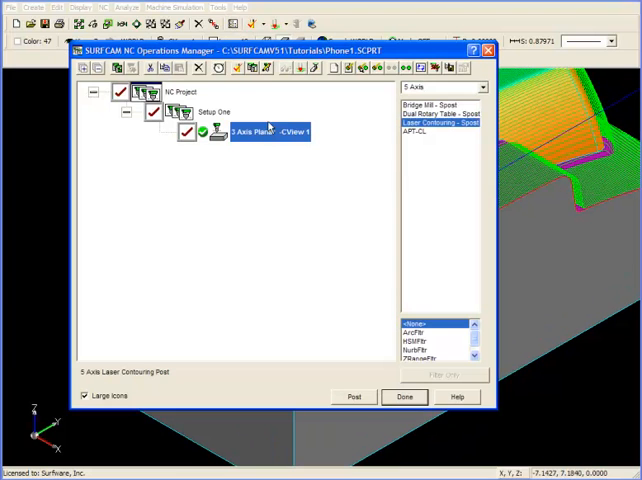
Regenerate the planar operation with original geometry and set Step Type to Scallop.
{"action": "right_click", "coordinate": [255, 133]}
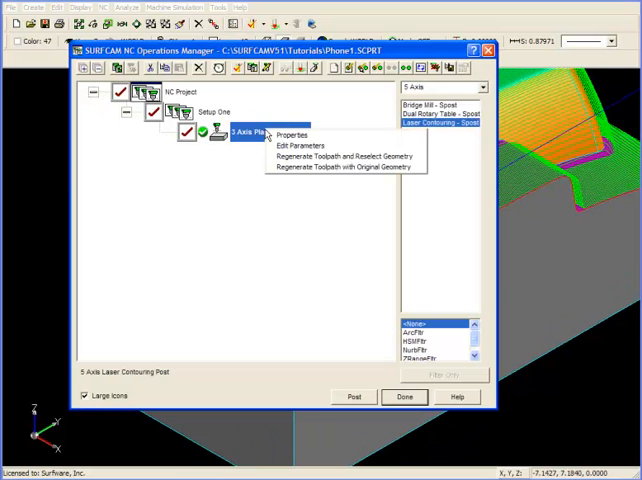
{"action": "left_click", "coordinate": [294, 145]}
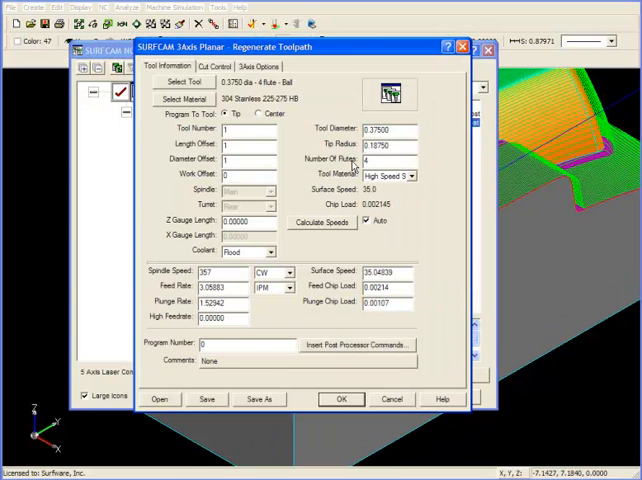
{"action": "left_click", "coordinate": [205, 66]}
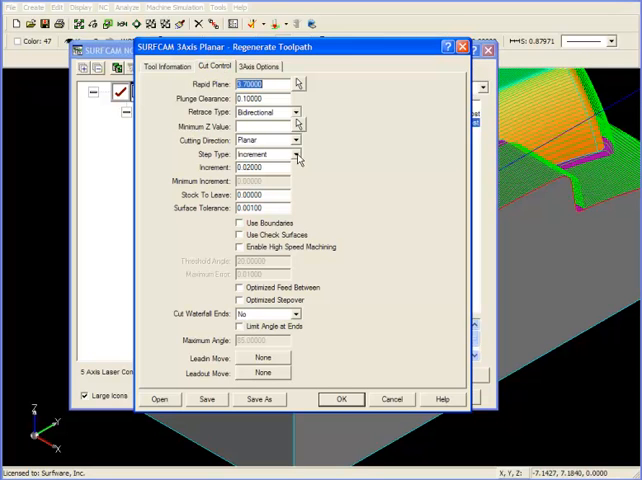
{"action": "left_click", "coordinate": [296, 154]}
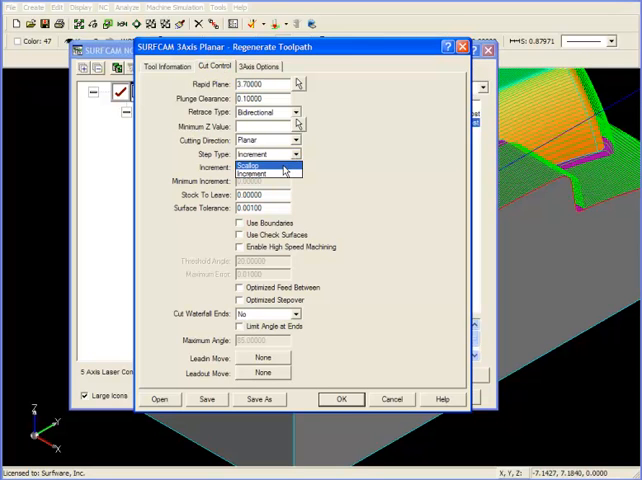
{"action": "left_click", "coordinate": [262, 166]}
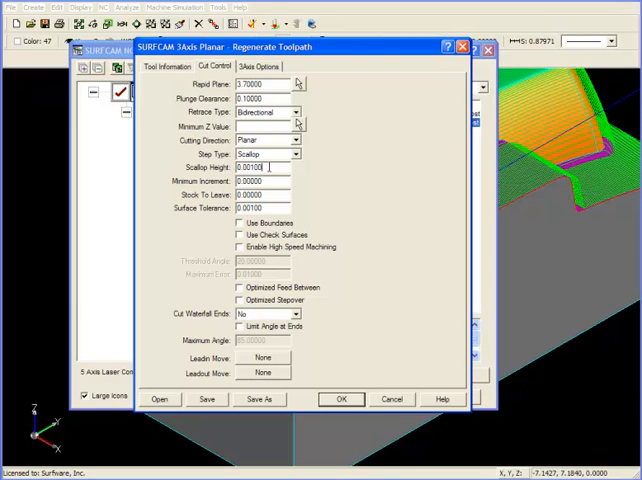
Enter 0.00100 scallop height and .0003 surface tolerance, then regenerate the toolpath.
{"action": "triple_click", "coordinate": [258, 167]}
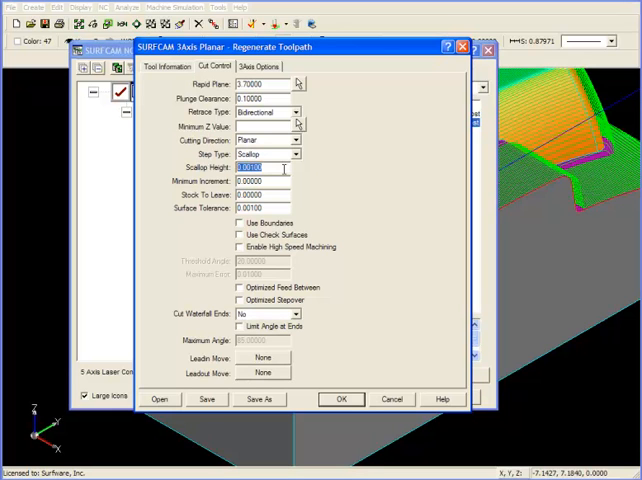
{"action": "type", "text": "0.00100"}
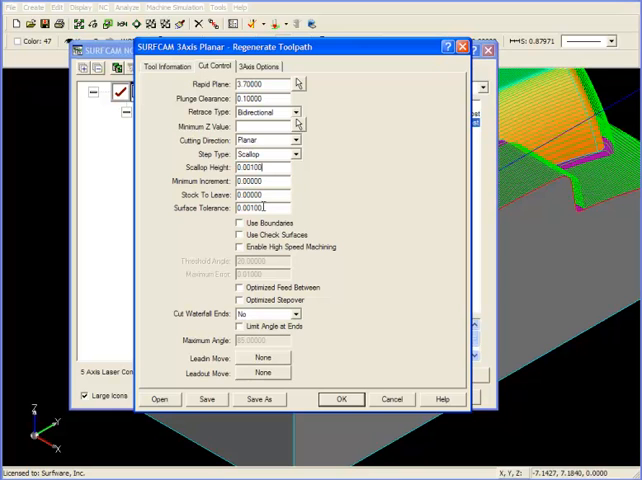
{"action": "triple_click", "coordinate": [262, 208]}
{"action": "type", "text": ".0003"}
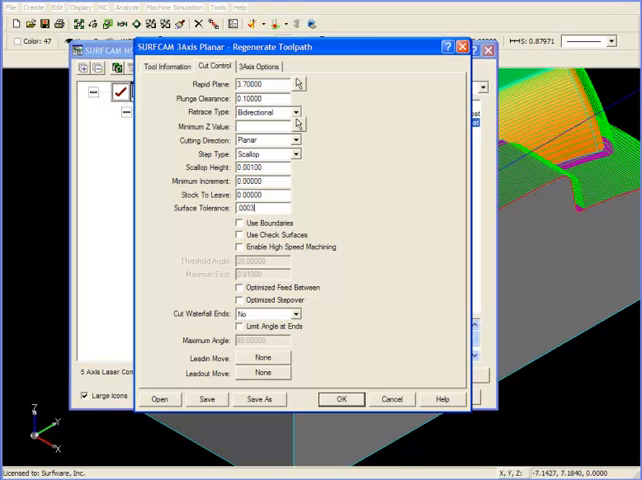
{"action": "left_click", "coordinate": [341, 399]}
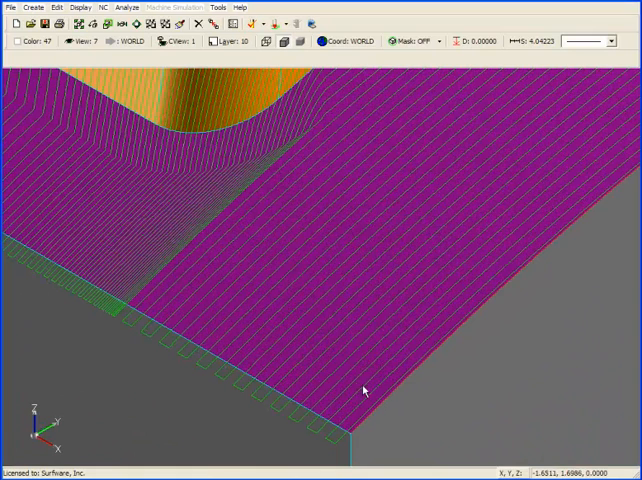
{"action": "mouse_move", "coordinate": [202, 245]}
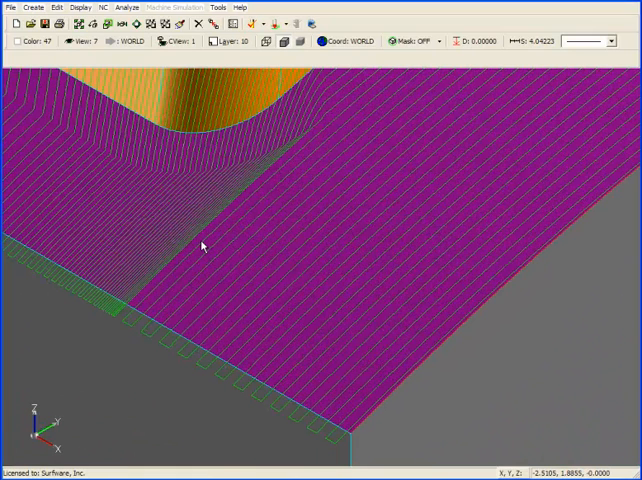
{"action": "mouse_move", "coordinate": [189, 238]}
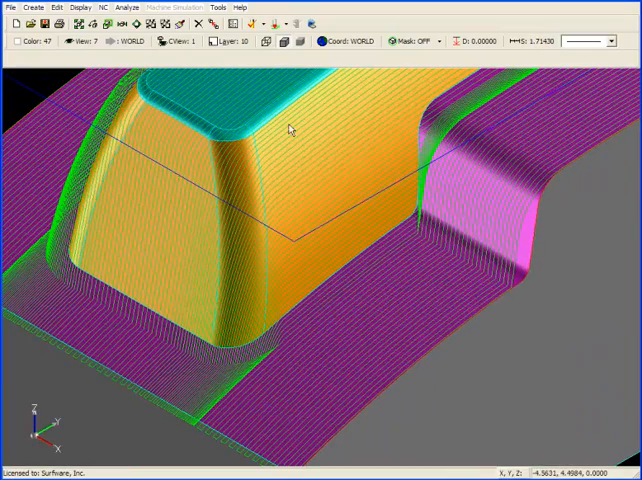
{"action": "mouse_move", "coordinate": [330, 250]}
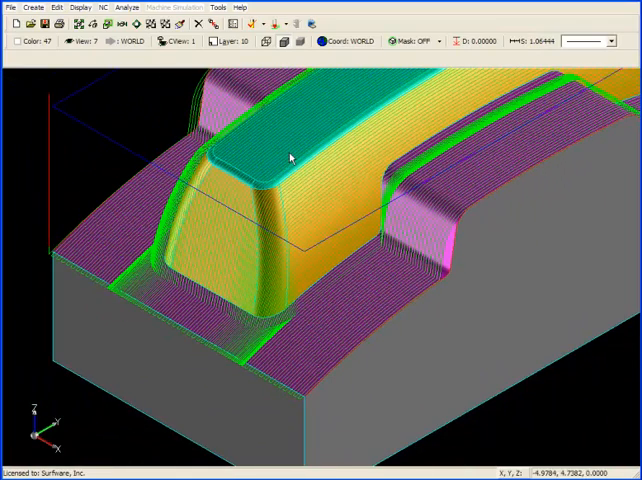
{"action": "mouse_move", "coordinate": [257, 137]}
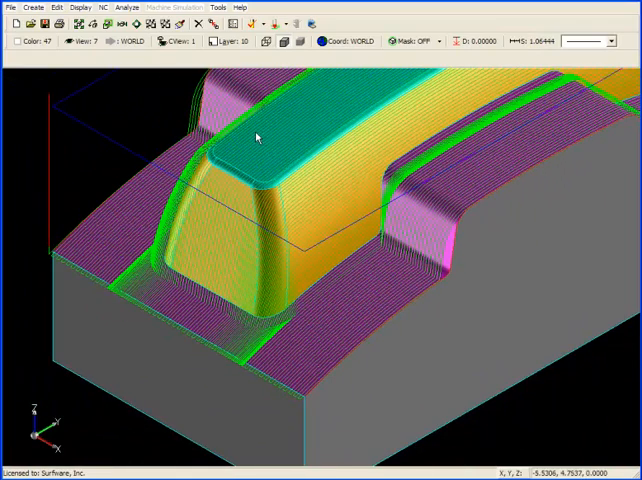